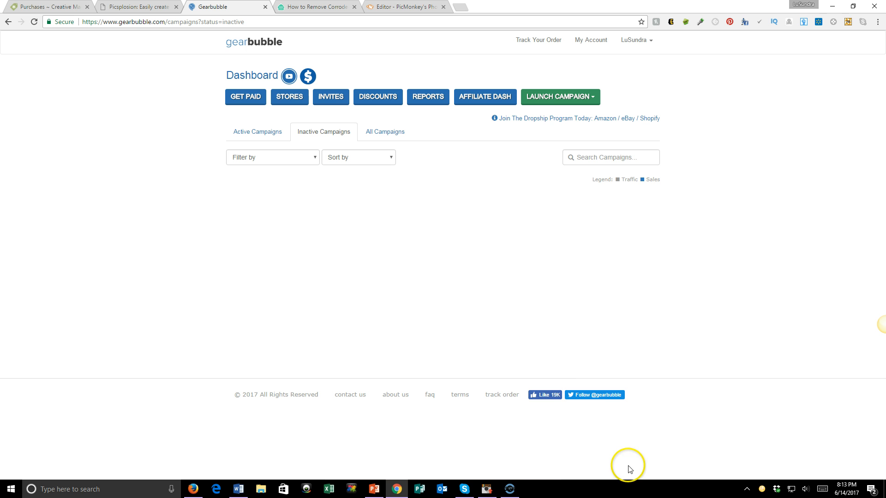
{"action": "mouse_move", "coordinate": [592, 100]}
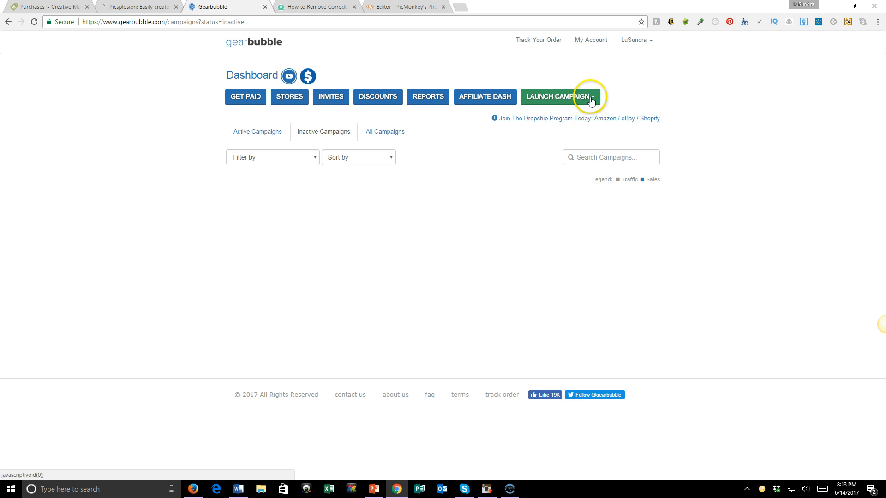
Start a new Traditional campaign from the Launch Campaign list
{"action": "left_click", "coordinate": [562, 97]}
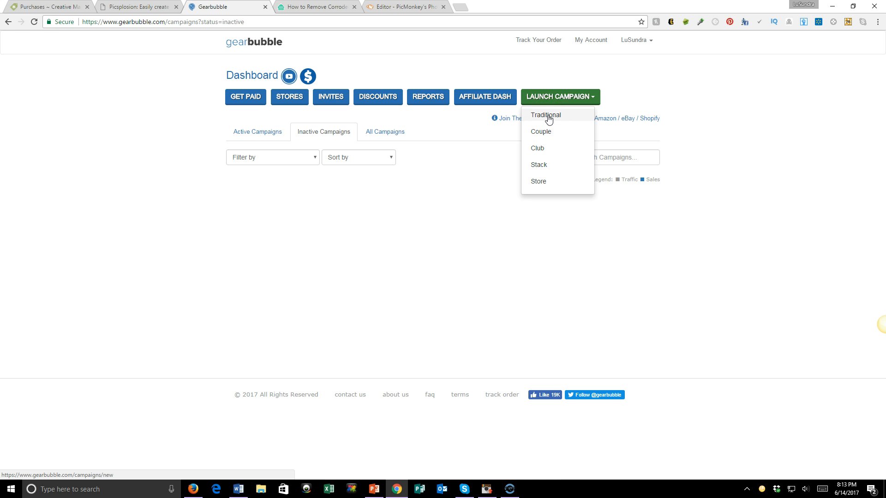
{"action": "left_click", "coordinate": [545, 114]}
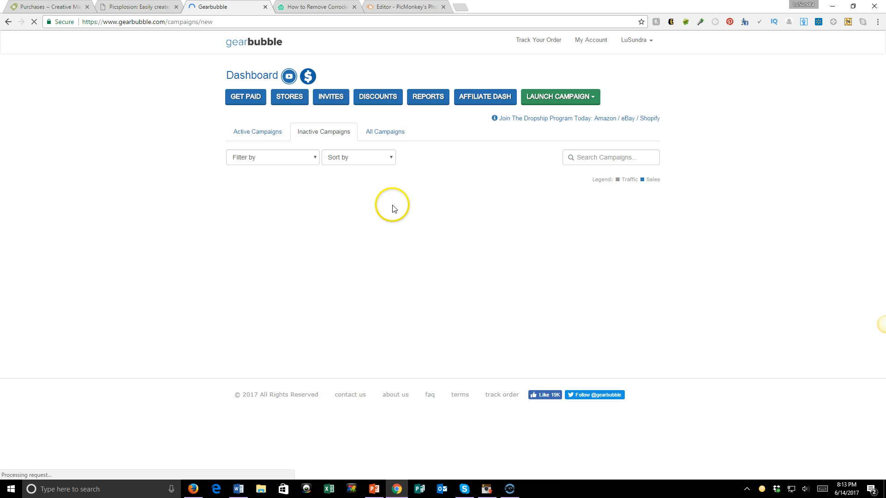
Choose the Shirt / Hoodie product and continue to the design step
{"action": "left_click", "coordinate": [561, 97]}
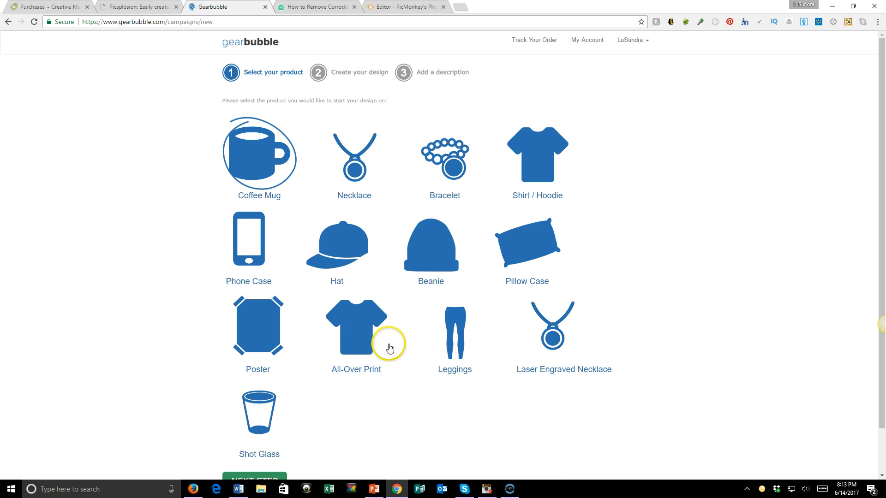
{"action": "mouse_move", "coordinate": [240, 186]}
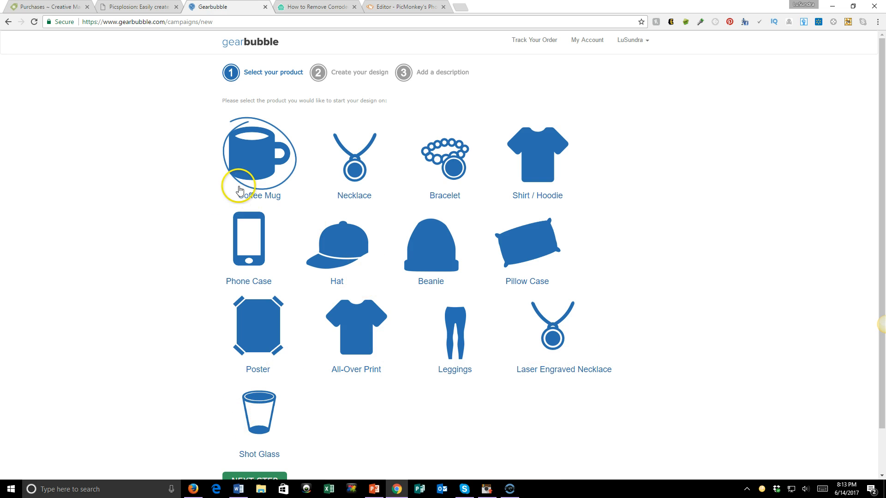
{"action": "mouse_move", "coordinate": [533, 155]}
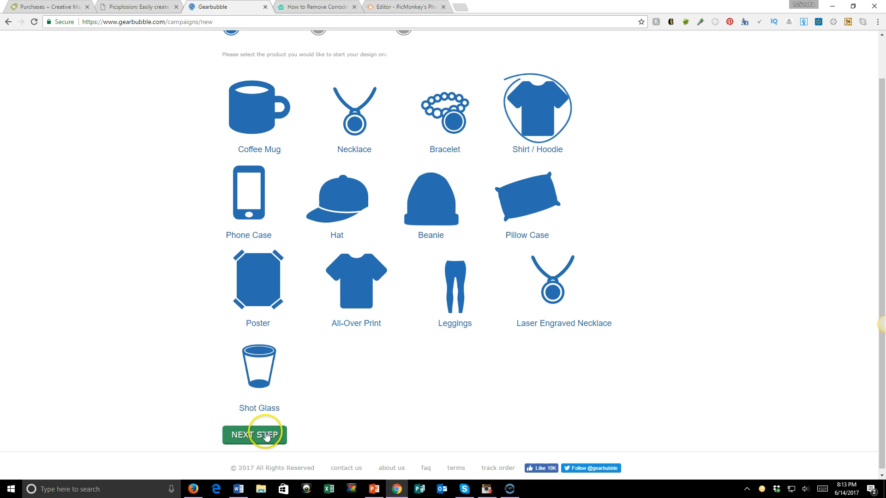
{"action": "left_click", "coordinate": [254, 434]}
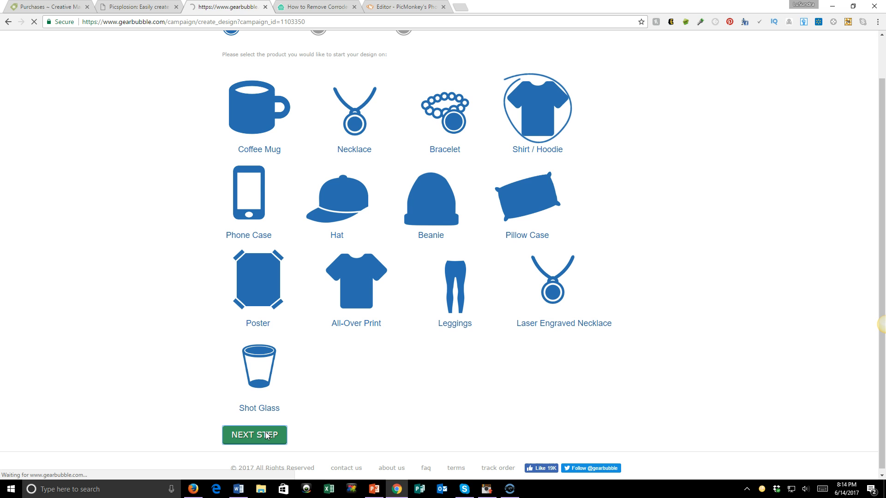
{"action": "left_click", "coordinate": [254, 435]}
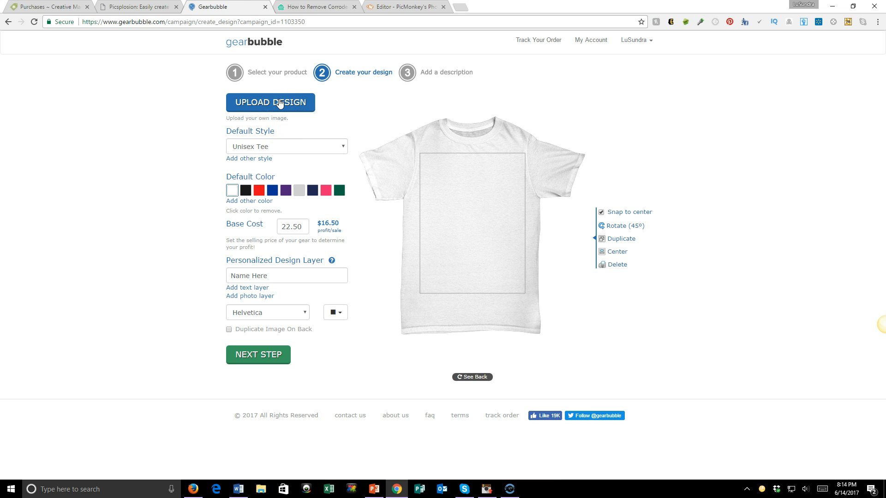
Upload the soulmate quote PNG graphic onto the shirt
{"action": "left_click", "coordinate": [269, 102]}
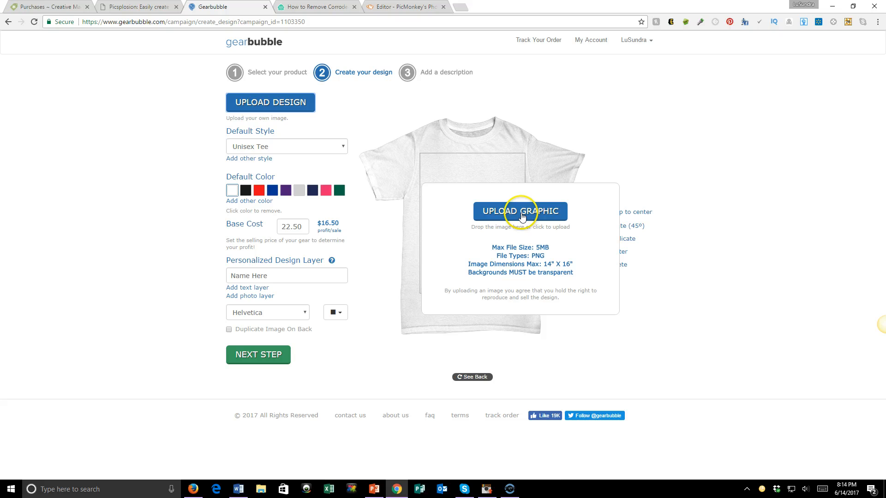
{"action": "left_click", "coordinate": [520, 212]}
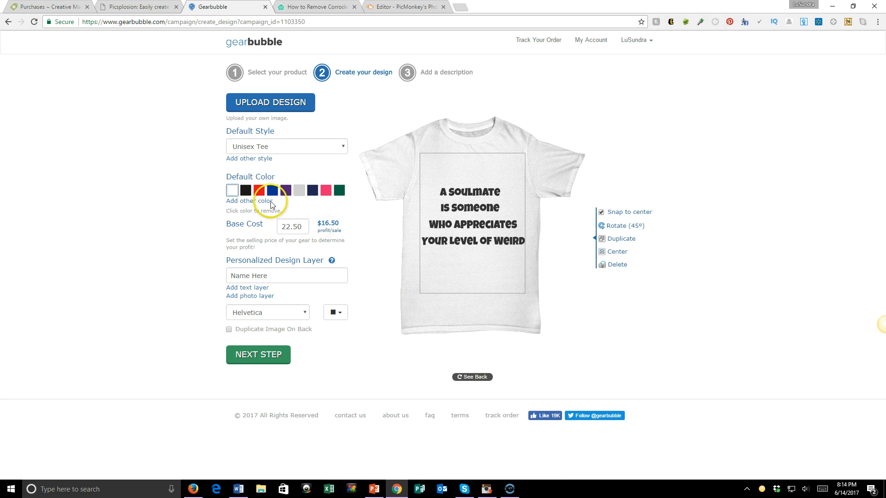
{"action": "left_click", "coordinate": [259, 190]}
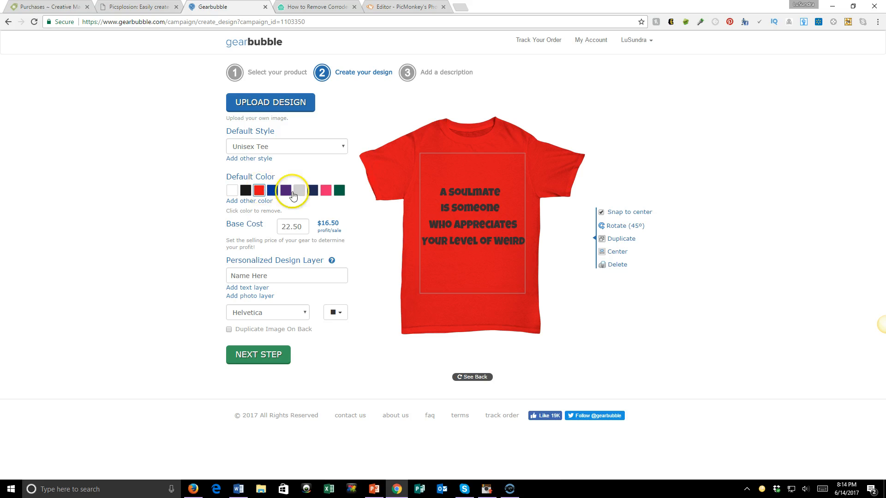
{"action": "left_click", "coordinate": [327, 190]}
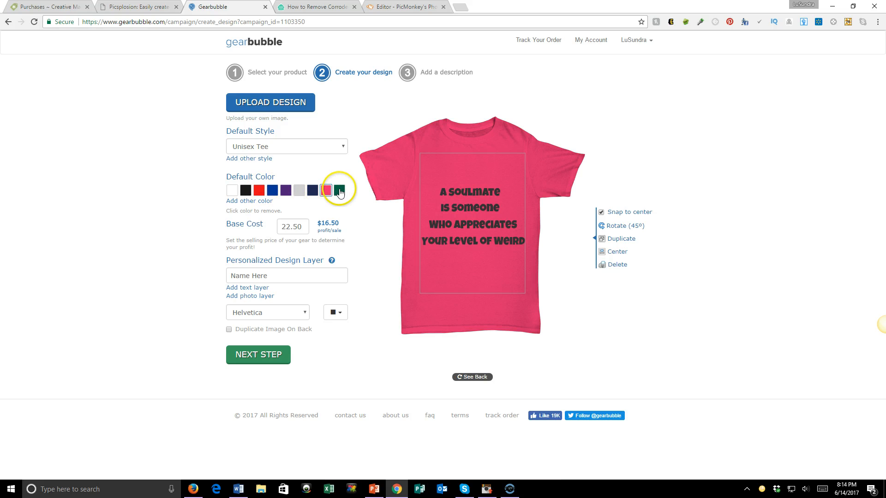
{"action": "left_click", "coordinate": [340, 190]}
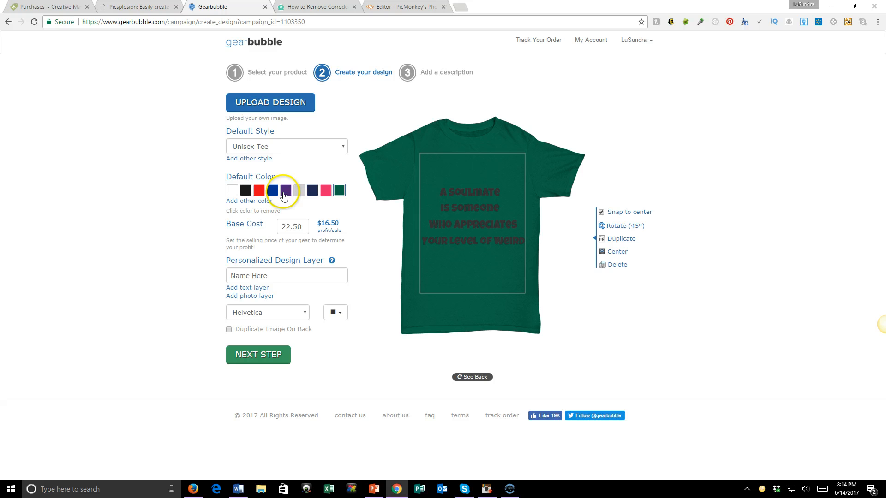
{"action": "left_click", "coordinate": [284, 190]}
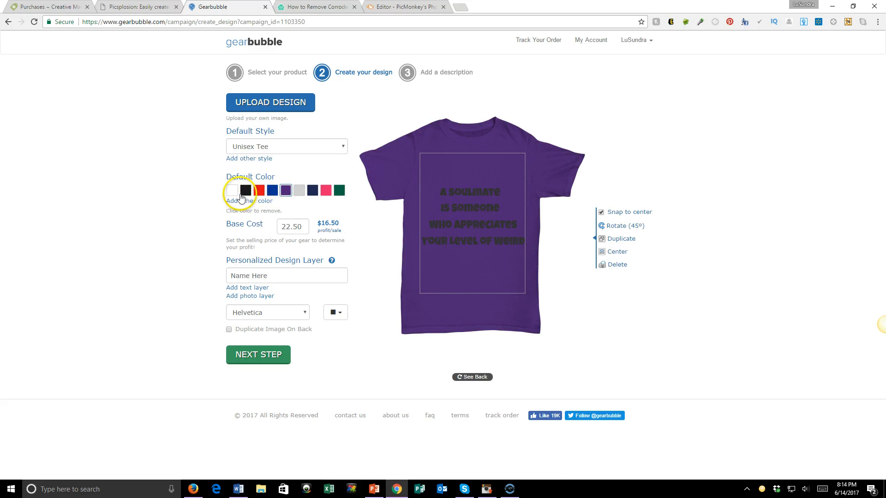
{"action": "left_click", "coordinate": [233, 190]}
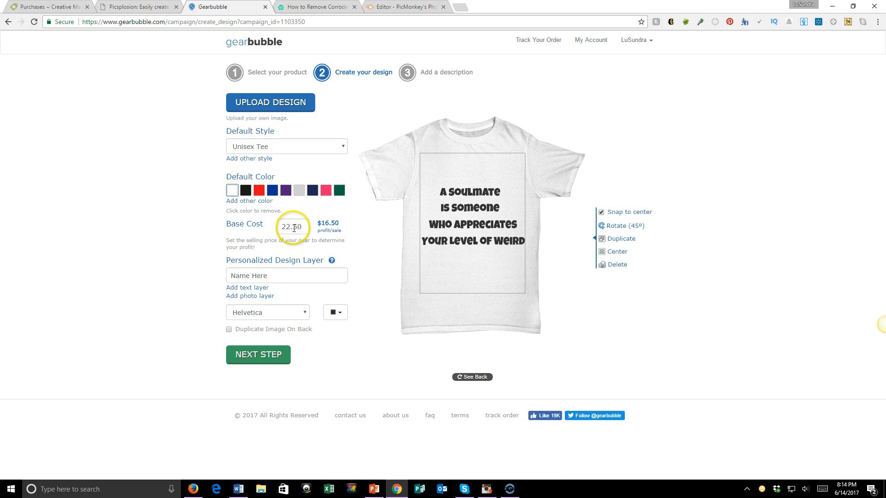
{"action": "mouse_move", "coordinate": [304, 234]}
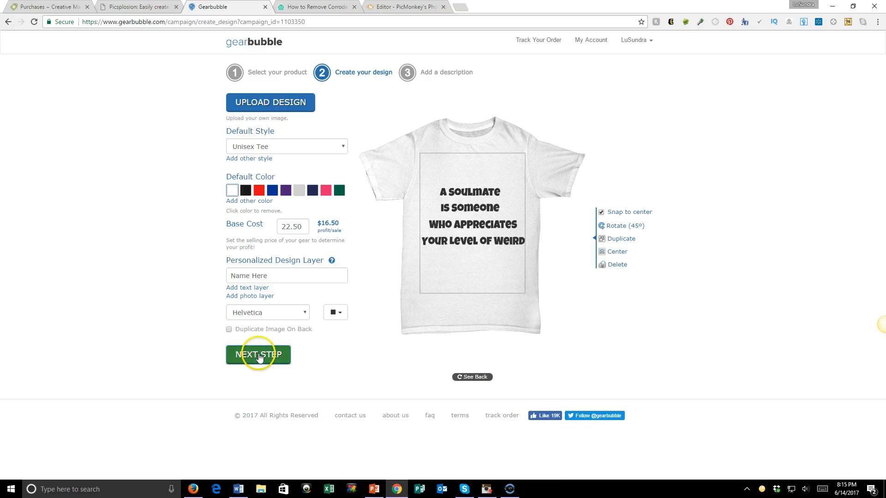
Continue to the Add a description step and focus the Campaign title field
{"action": "left_click", "coordinate": [258, 355]}
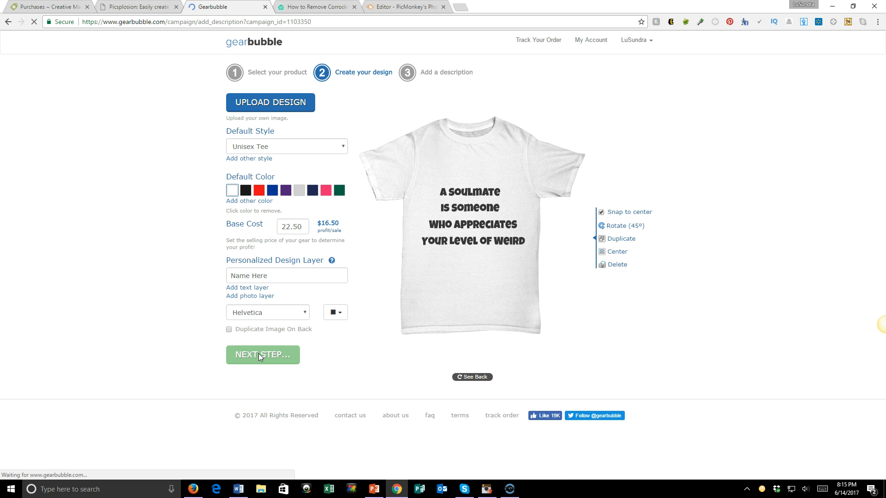
{"action": "left_click", "coordinate": [263, 354]}
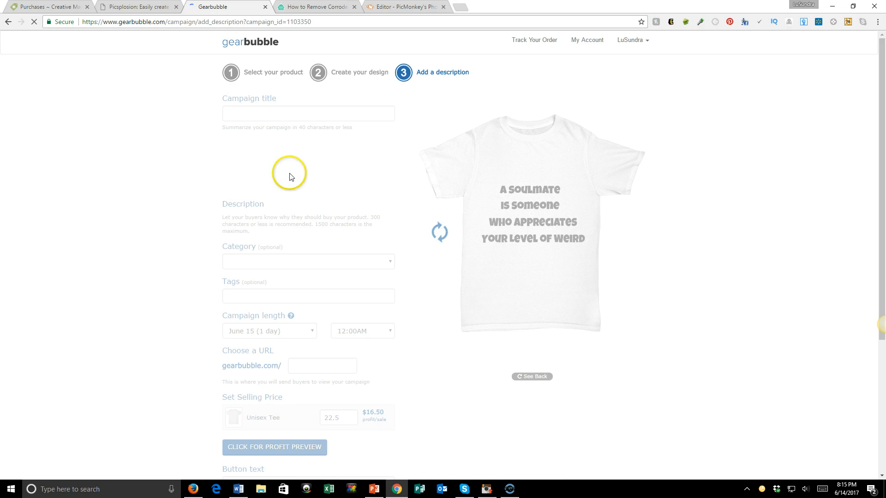
{"action": "mouse_move", "coordinate": [252, 142]}
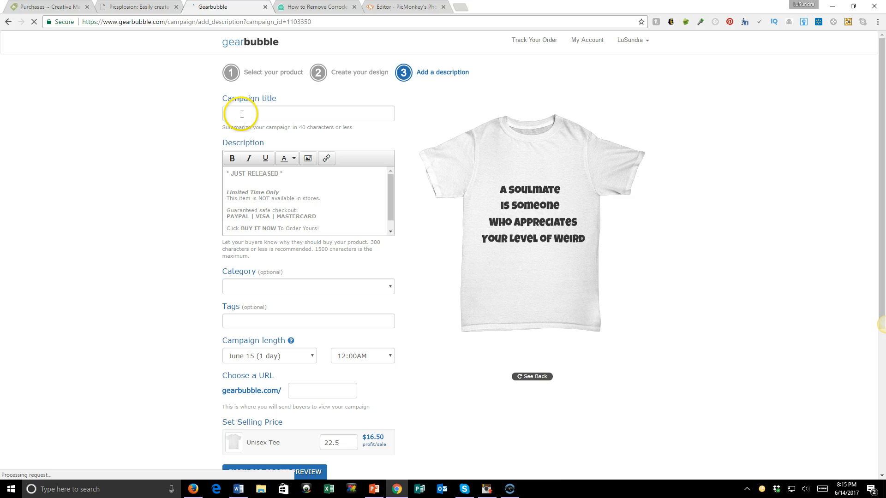
{"action": "left_click", "coordinate": [238, 114]}
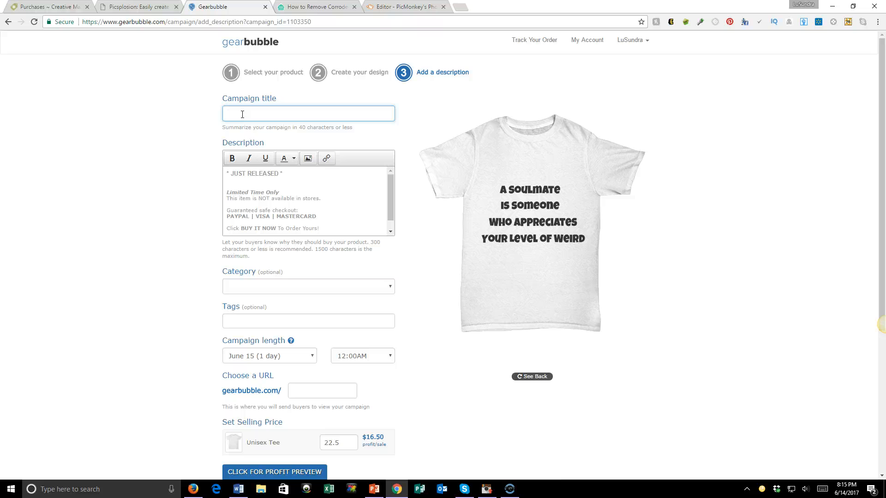
Enter s0ulmateweird as the campaign title
{"action": "left_click", "coordinate": [308, 113]}
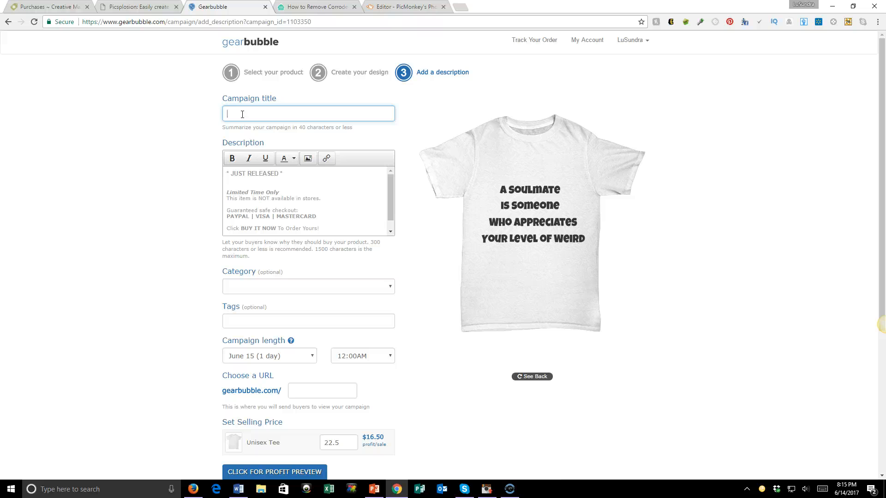
{"action": "type", "text": "s"}
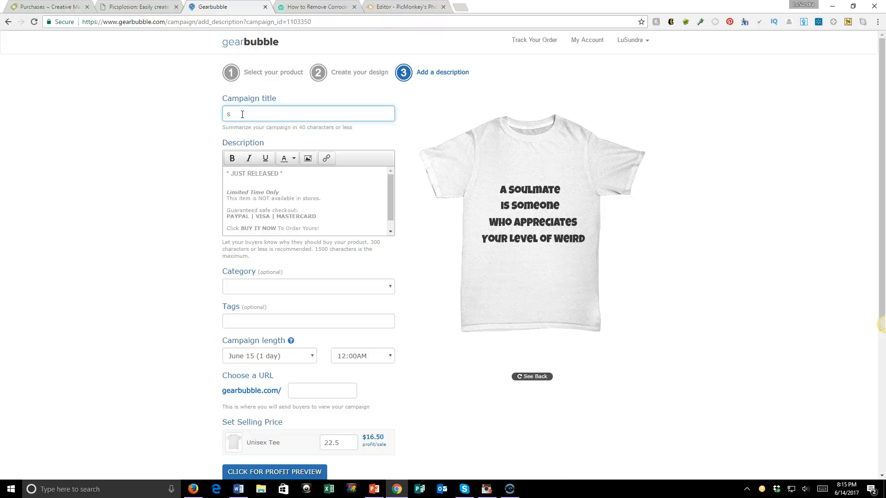
{"action": "type", "text": "oul"}
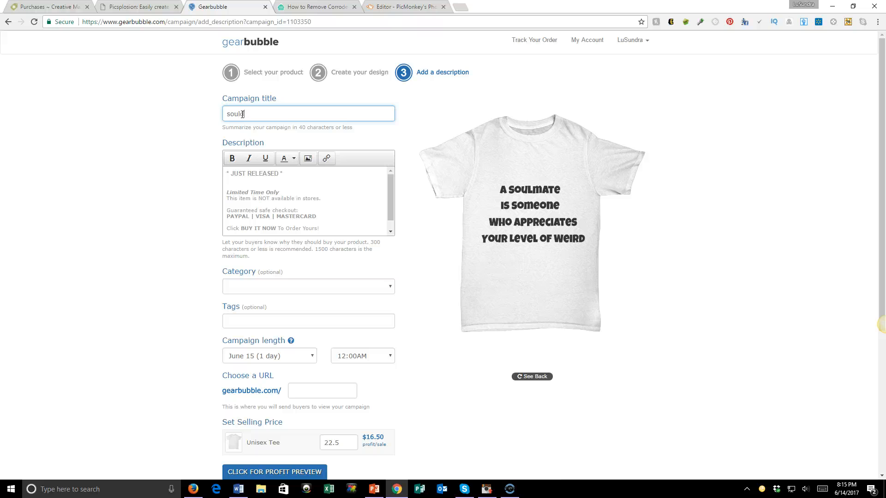
{"action": "type", "text": "ma"}
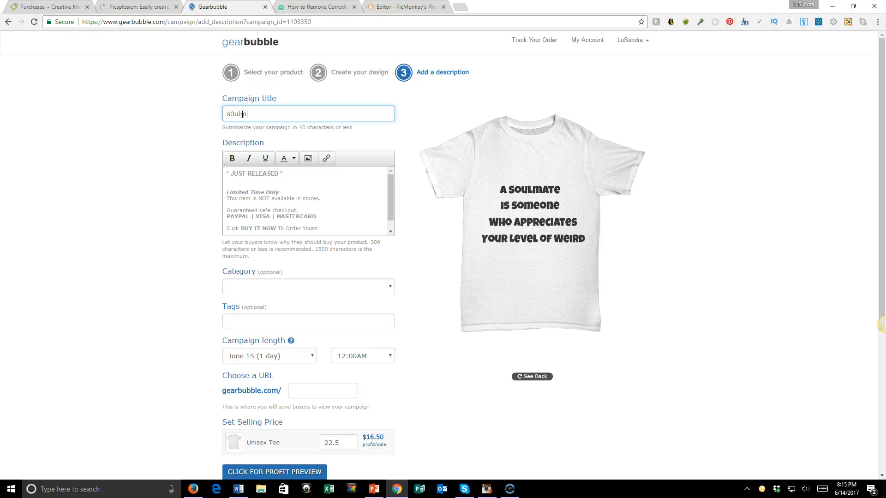
{"action": "type", "text": "matewe"}
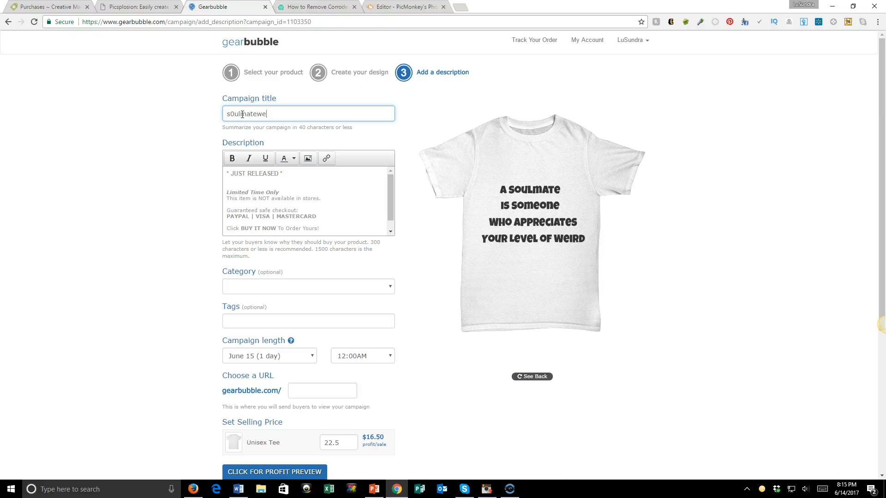
{"action": "type", "text": "ird"}
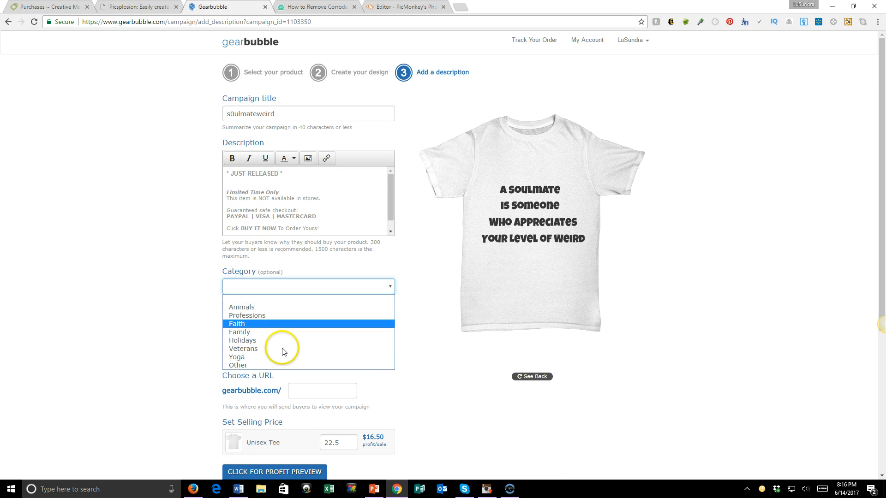
{"action": "mouse_move", "coordinate": [244, 366]}
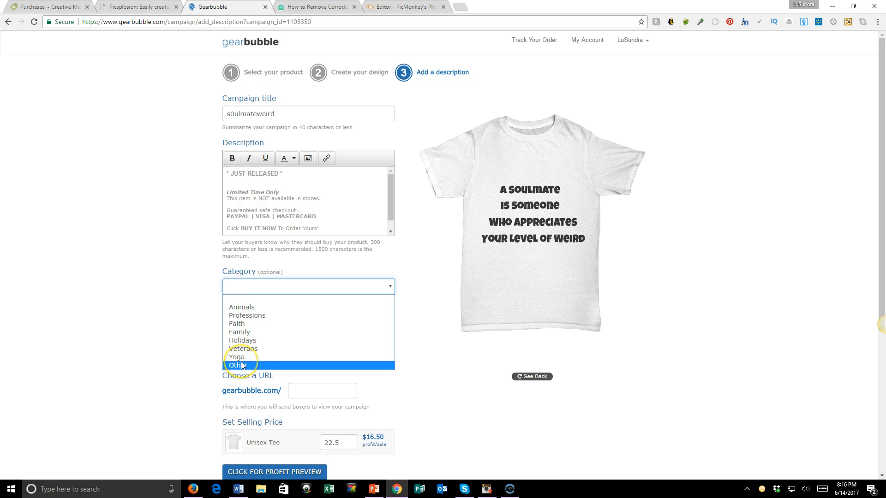
Set category Other and add tags relationships, love, marriage and soulmae
{"action": "left_click", "coordinate": [237, 365]}
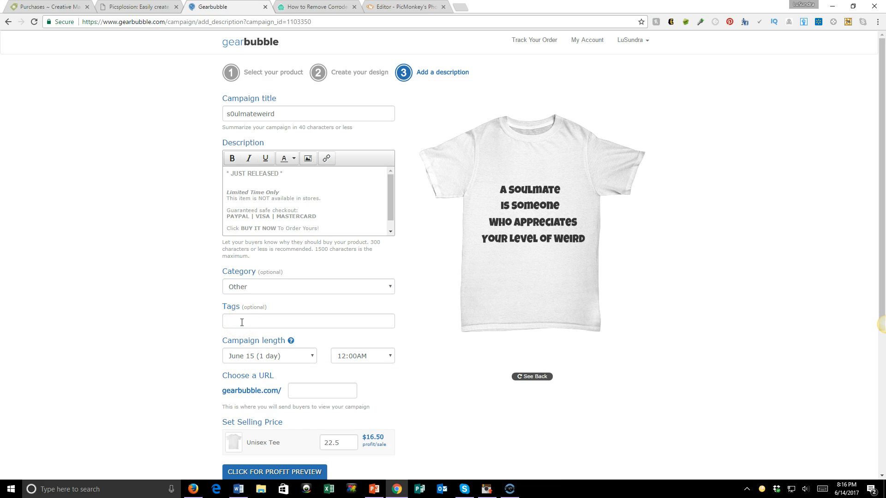
{"action": "type", "text": "relationships love"}
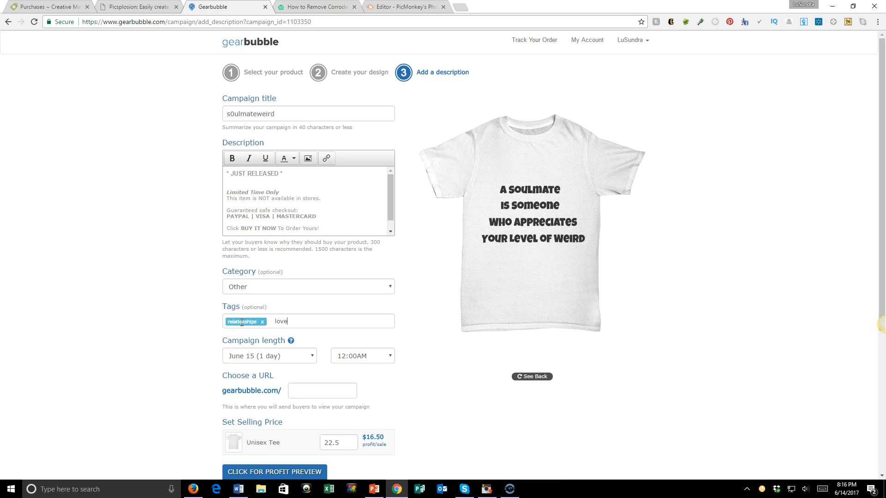
{"action": "key", "text": "Enter"}
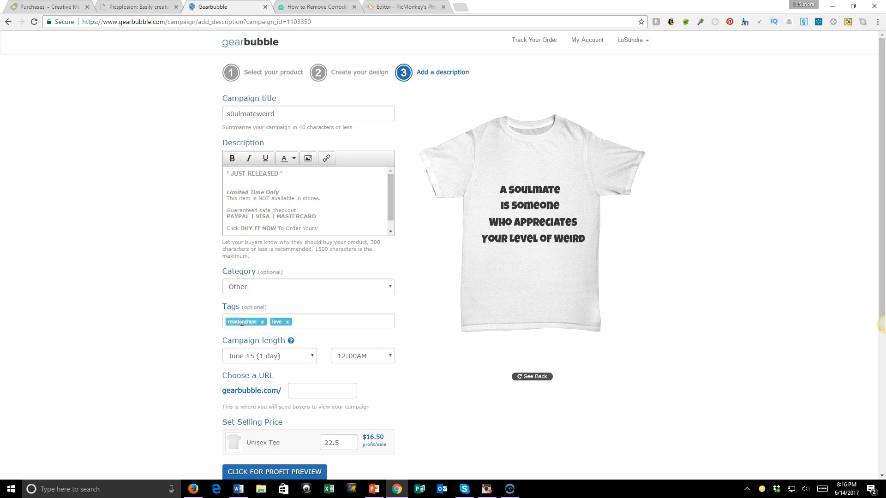
{"action": "type", "text": "marriage soul"}
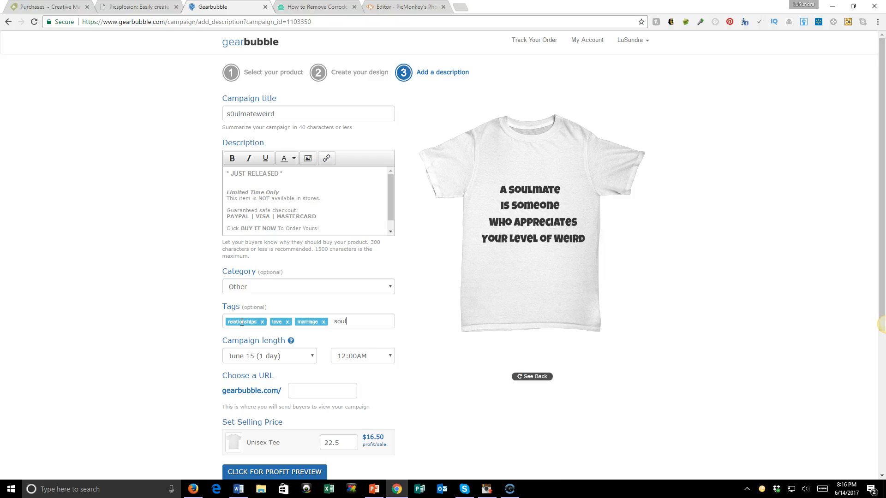
{"action": "key", "text": "Enter"}
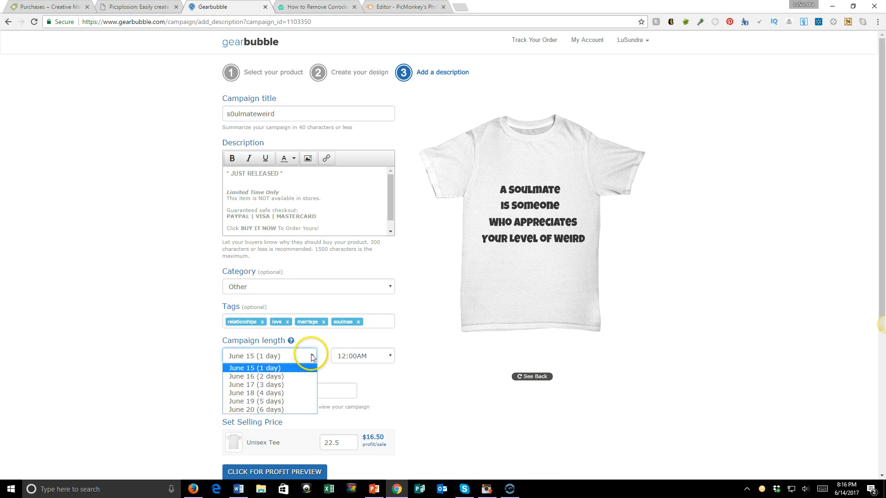
{"action": "mouse_move", "coordinate": [272, 400]}
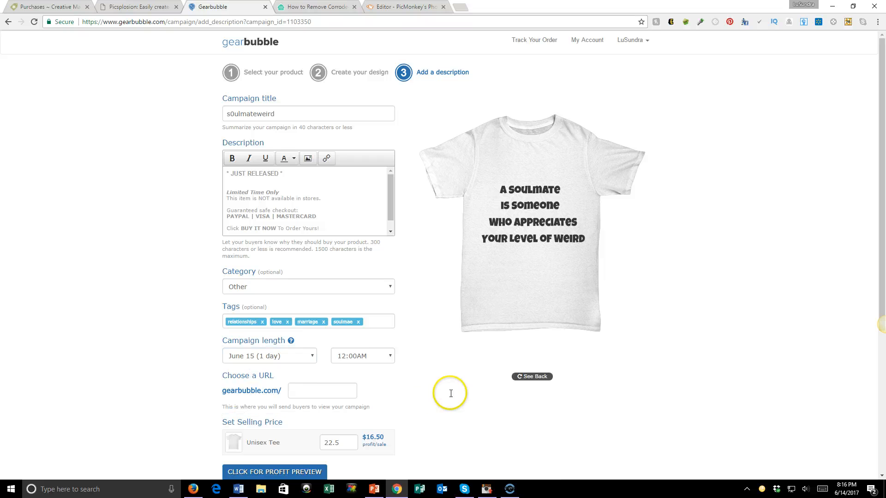
{"action": "scroll", "scroll_direction": "down", "scroll_amount": 3}
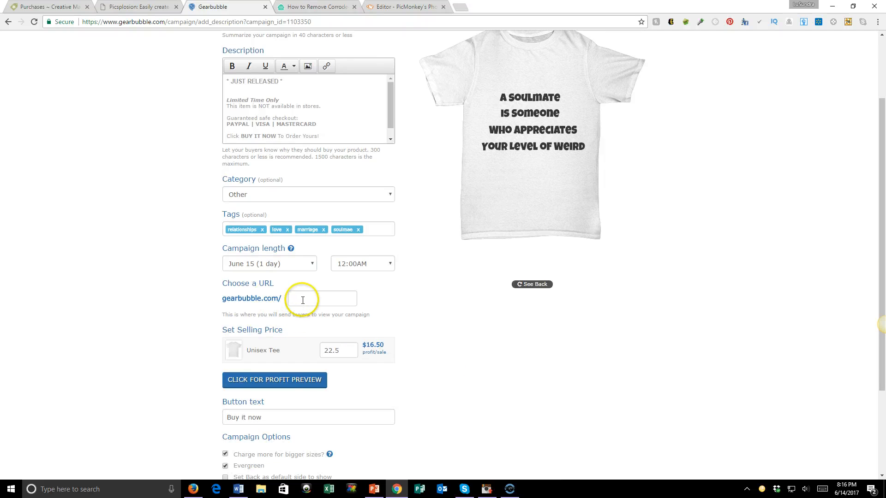
{"action": "left_click", "coordinate": [323, 299]}
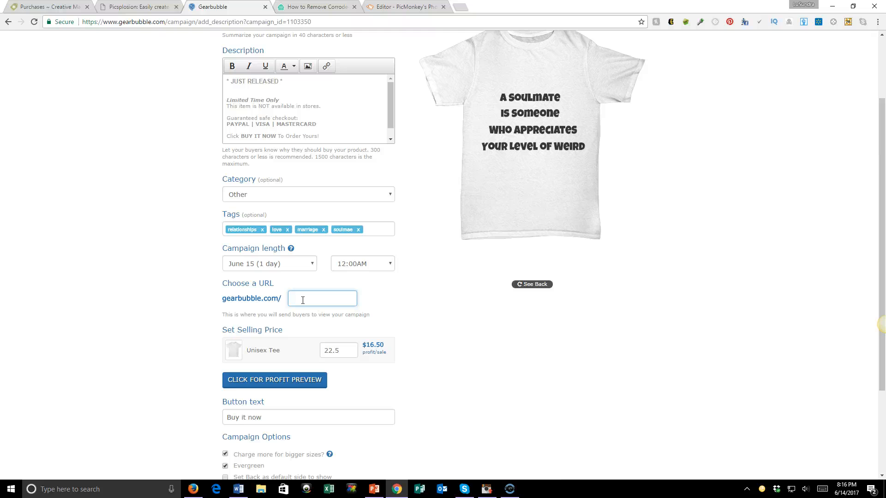
{"action": "left_click", "coordinate": [323, 299]}
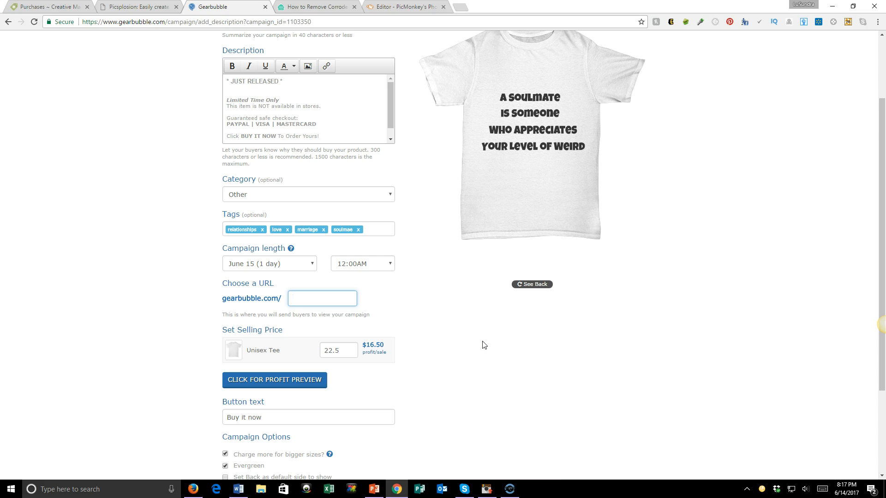
{"action": "left_click", "coordinate": [322, 298]}
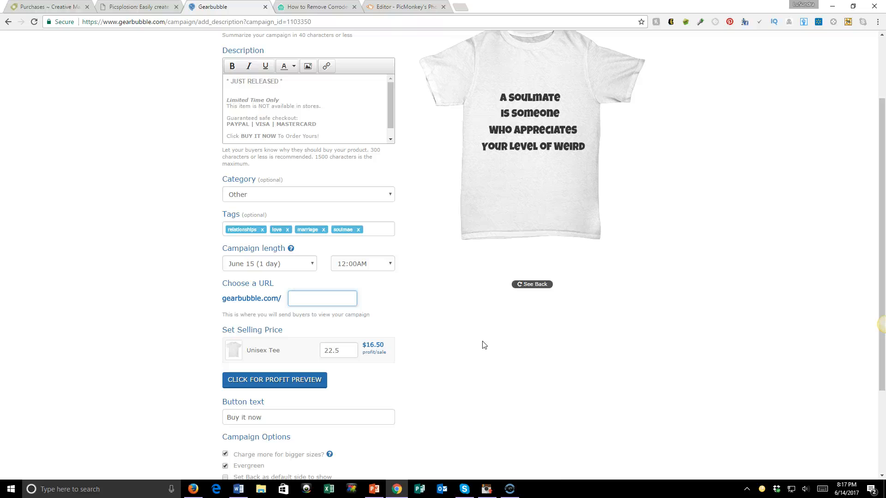
{"action": "left_click", "coordinate": [322, 298]}
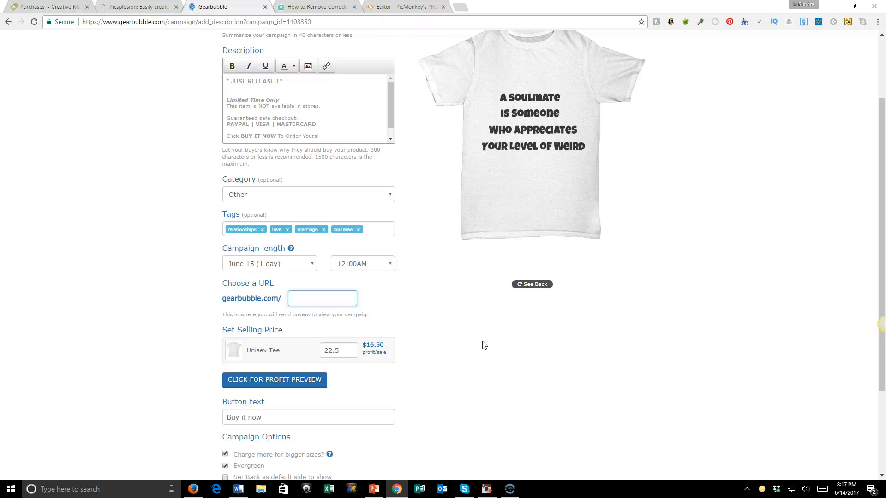
{"action": "left_click", "coordinate": [322, 299]}
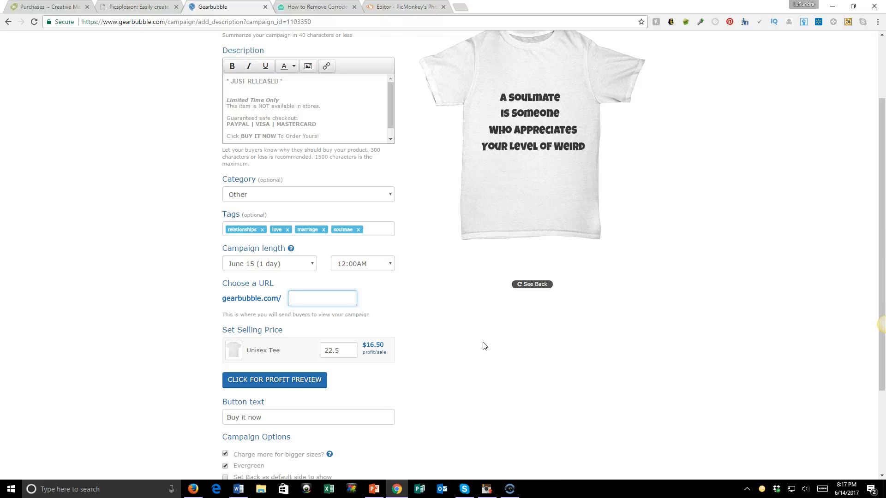
{"action": "scroll", "scroll_direction": "down", "scroll_amount": 3}
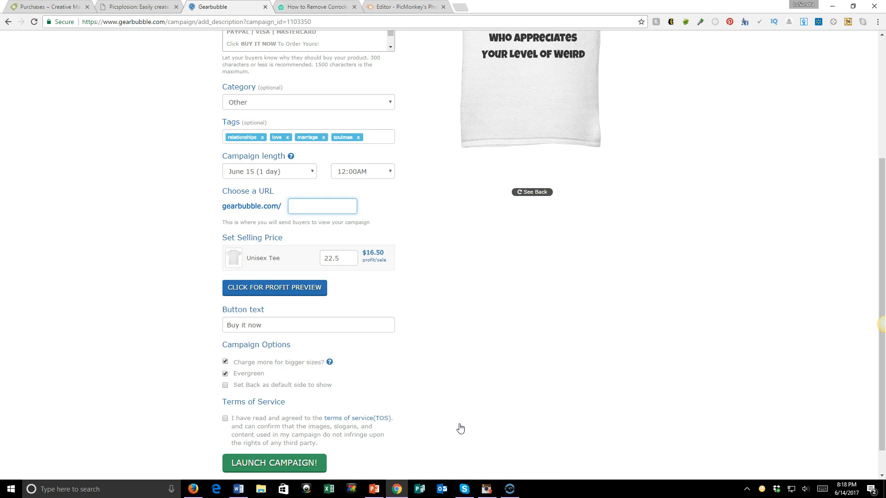
{"action": "left_click", "coordinate": [322, 205]}
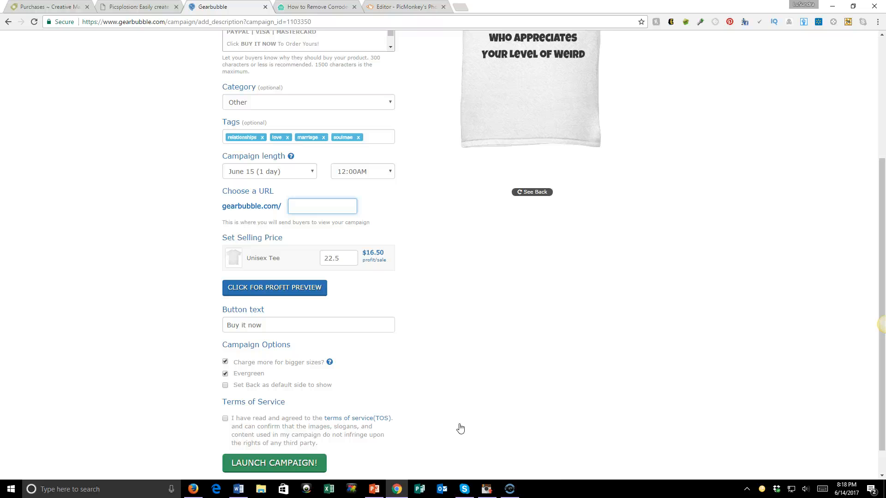
{"action": "left_click", "coordinate": [322, 206]}
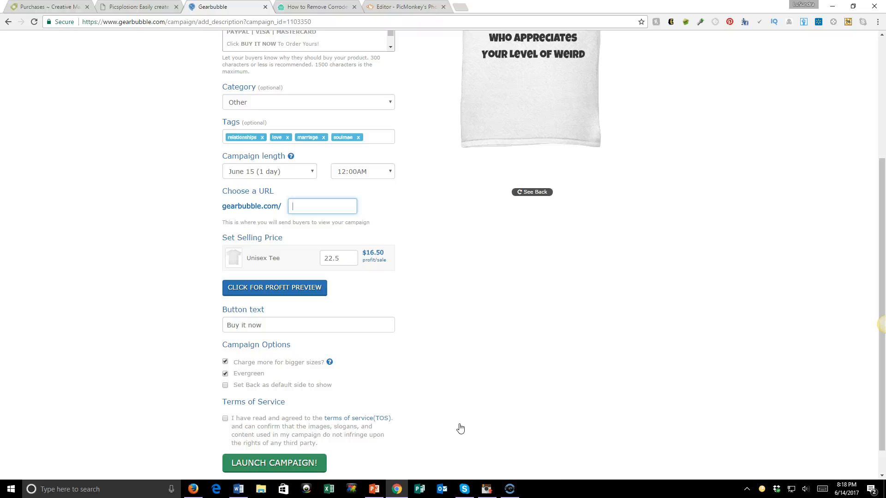